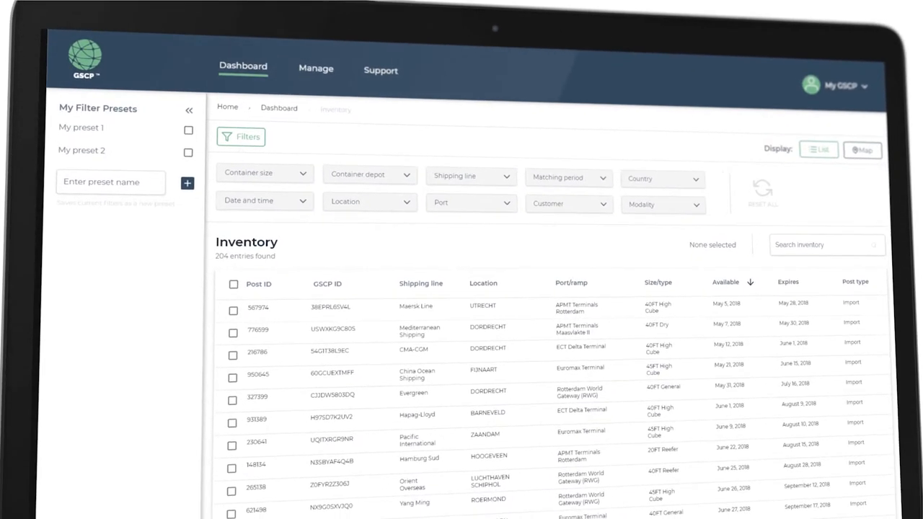
Sign in to GSCP using the email and password entered in the login form
scroll("down", 3)
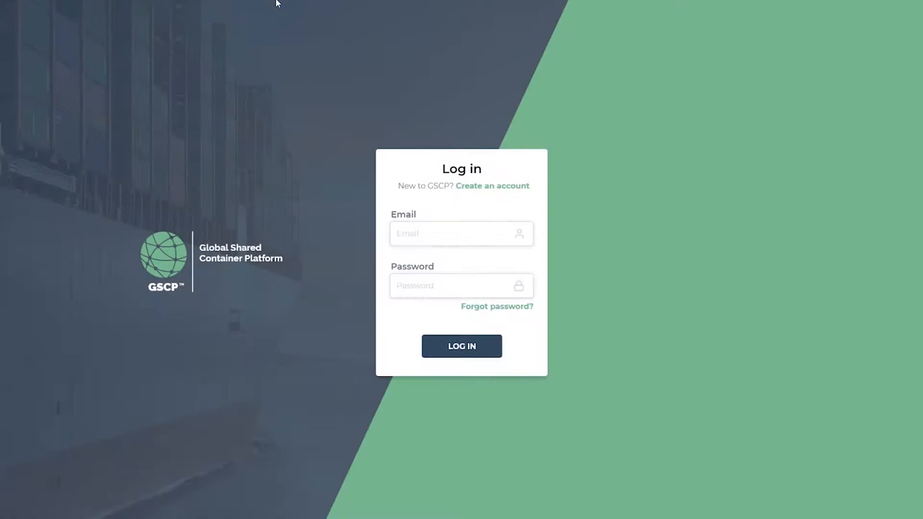
mouse_move(287, 18)
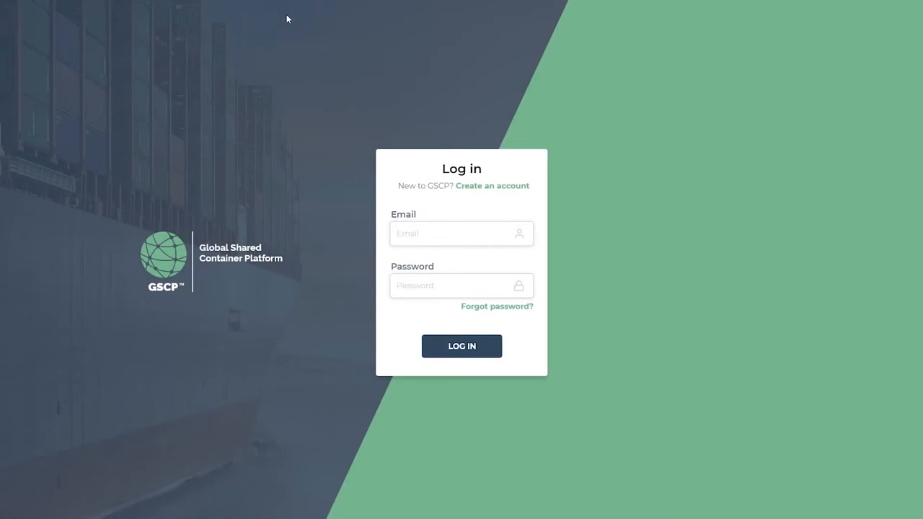
mouse_move(388, 140)
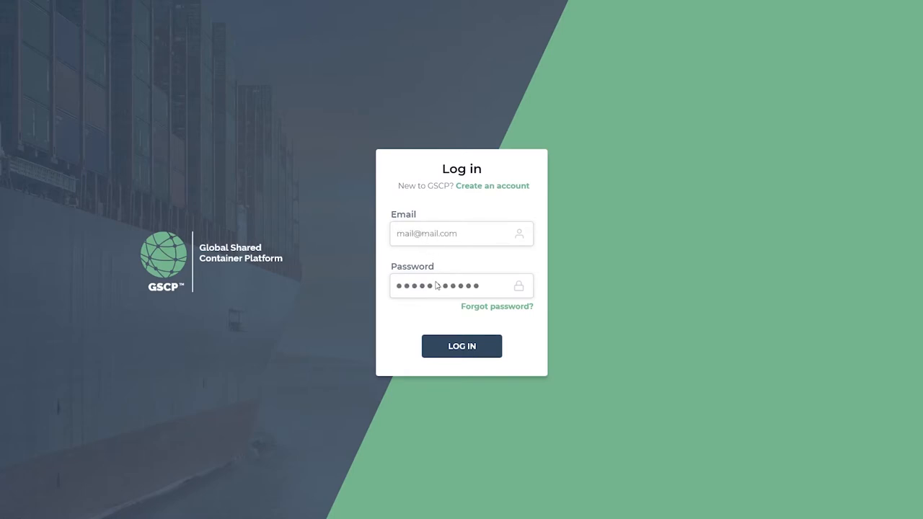
left_click(461, 346)
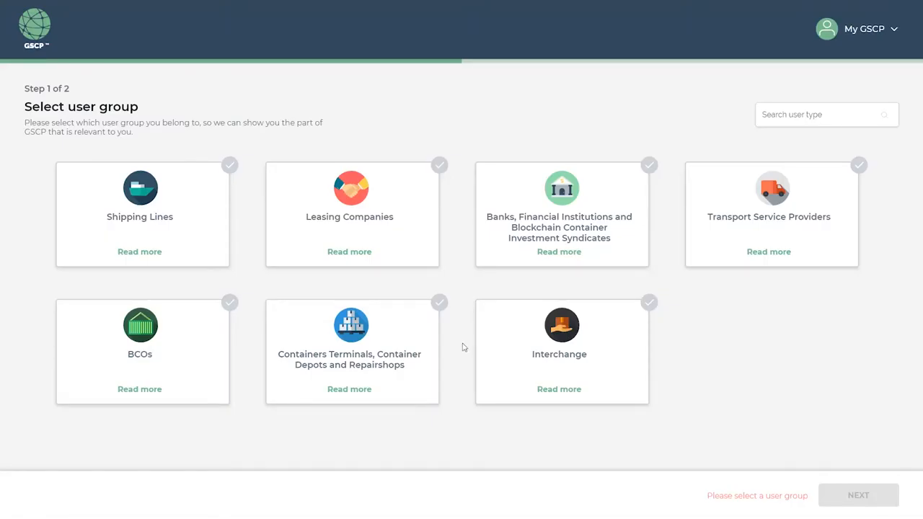
mouse_move(294, 293)
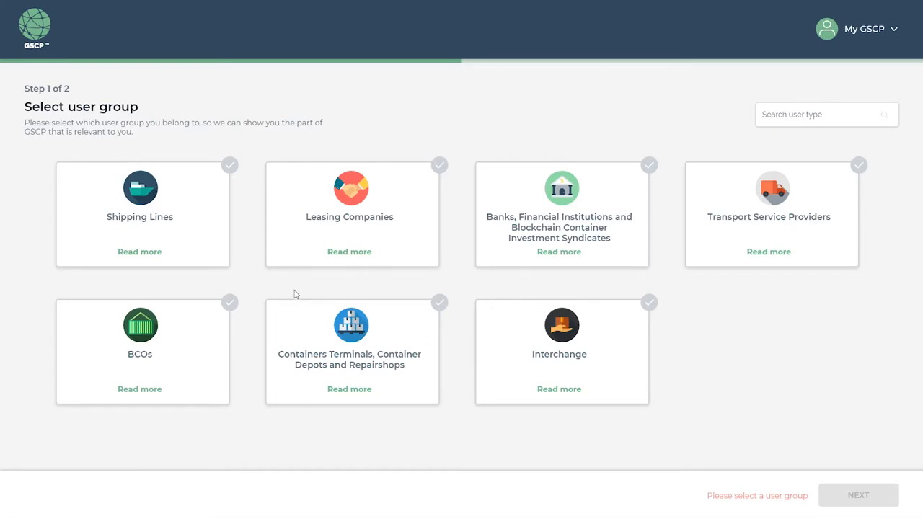
mouse_move(174, 235)
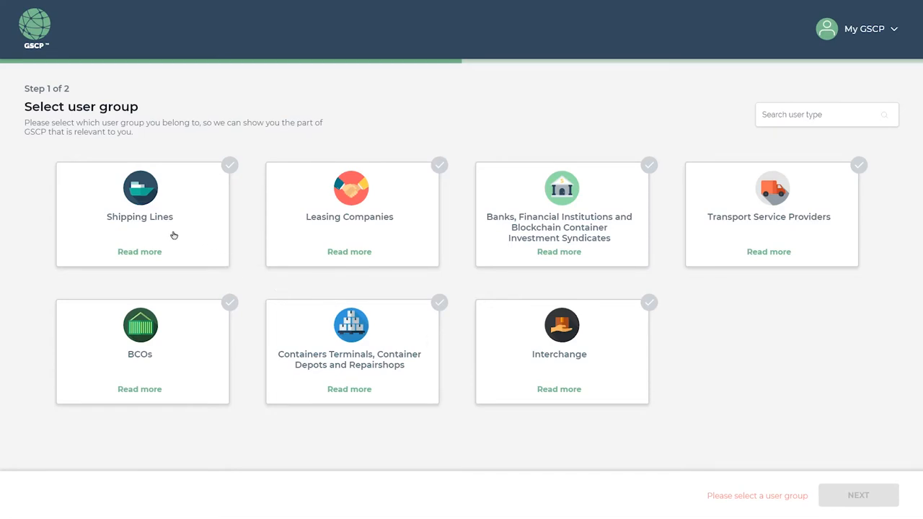
Choose Shipping Lines as the user group and Shipping Line: Exporter as the user type
left_click(140, 202)
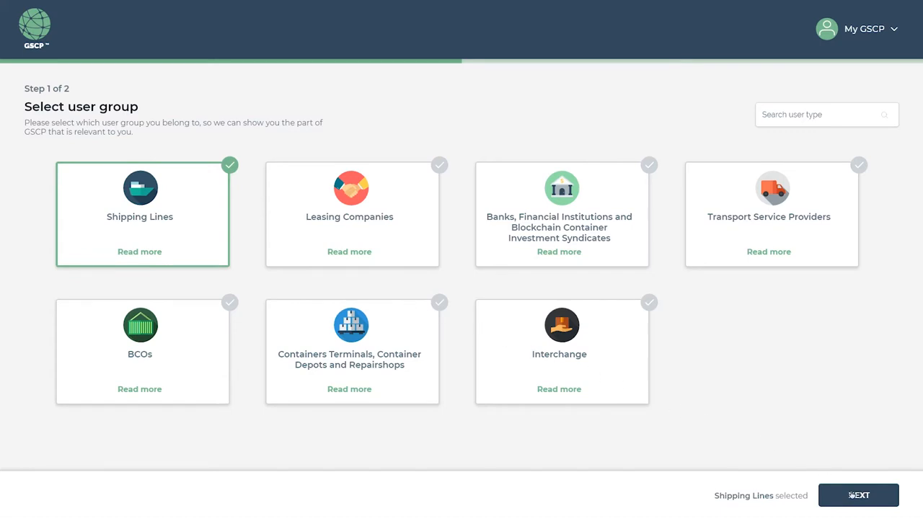
left_click(858, 495)
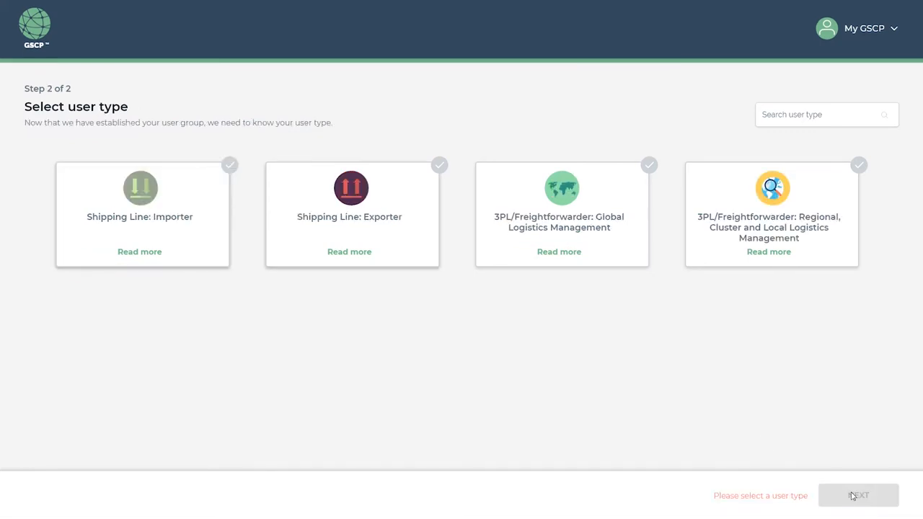
mouse_move(564, 380)
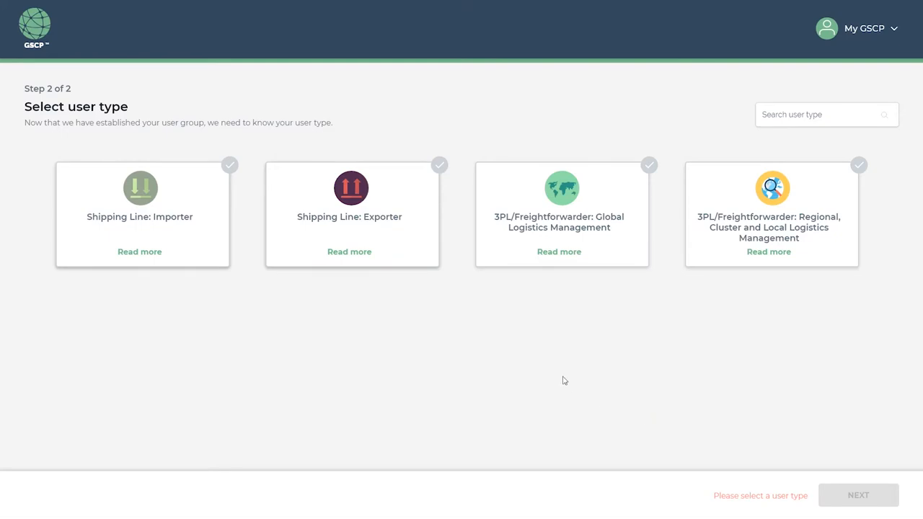
mouse_move(378, 218)
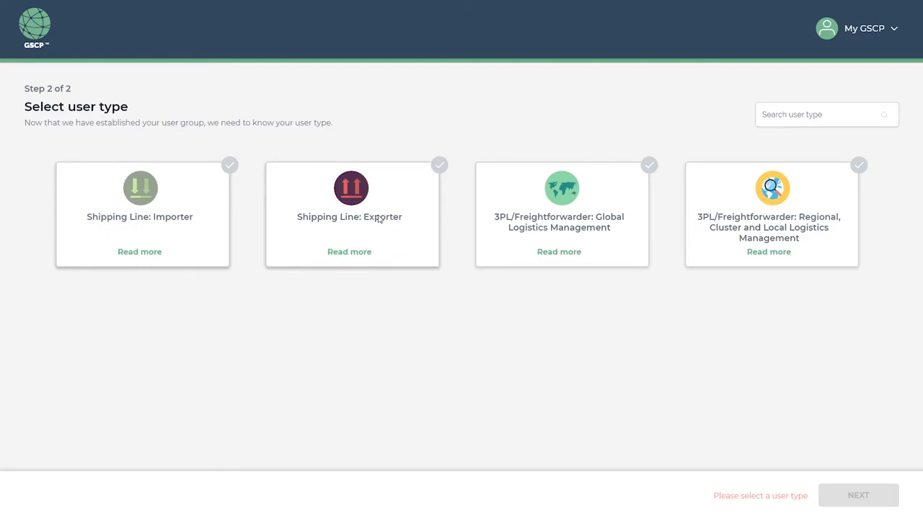
left_click(349, 214)
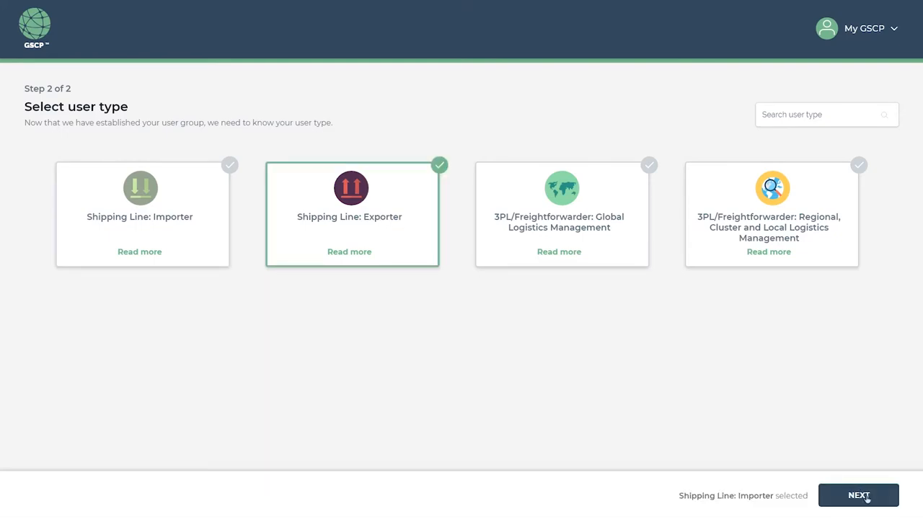
left_click(858, 496)
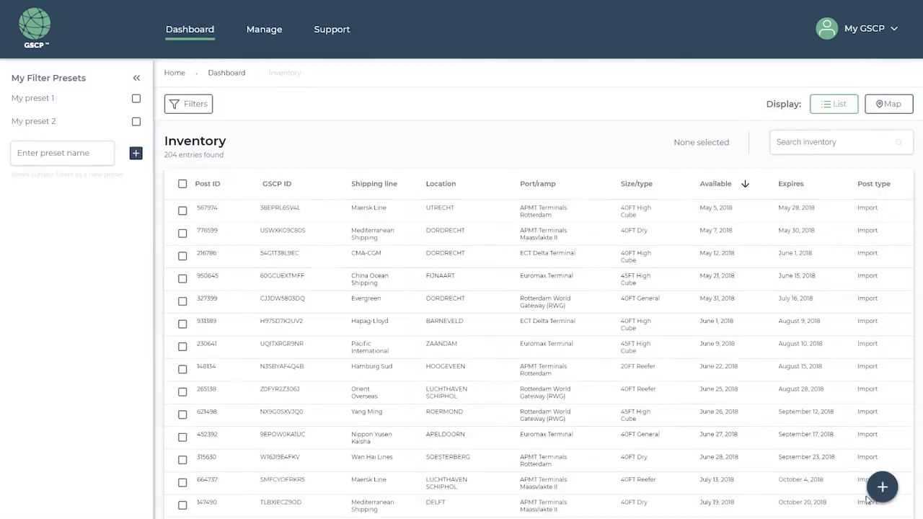
mouse_move(669, 306)
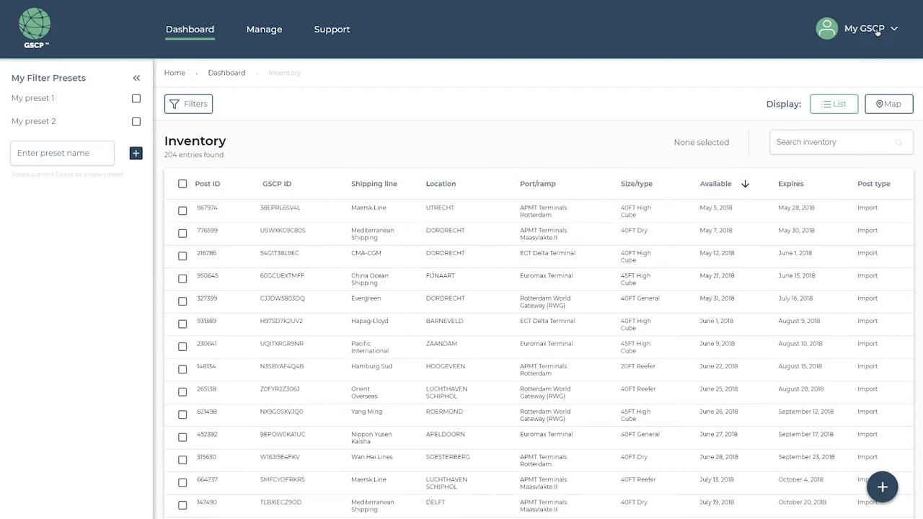
left_click(870, 29)
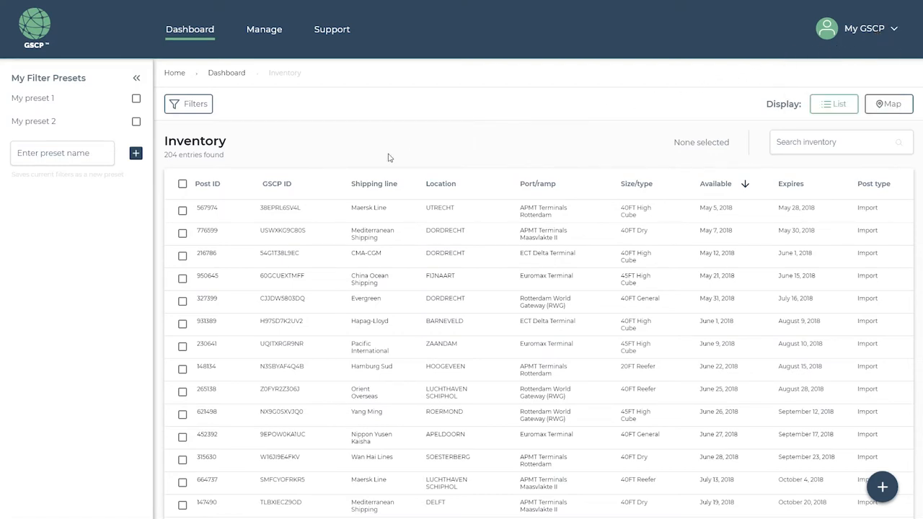
left_click(182, 210)
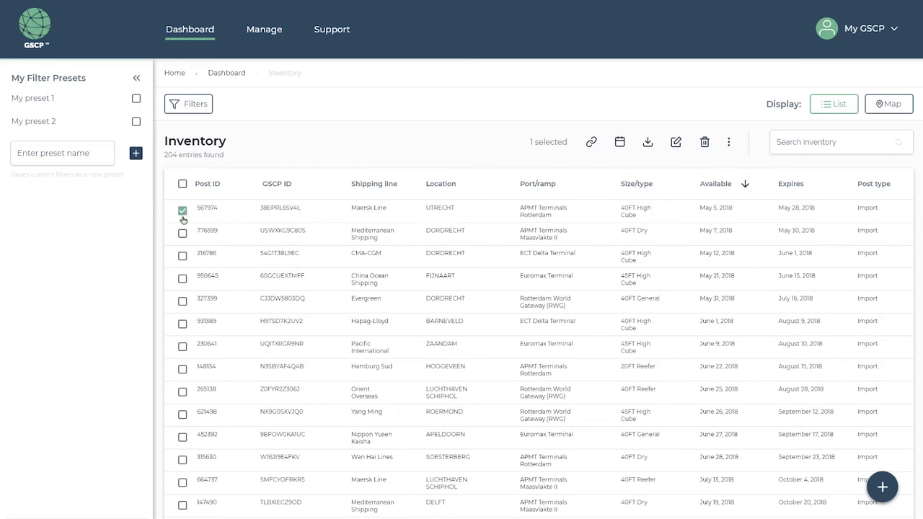
left_click(182, 233)
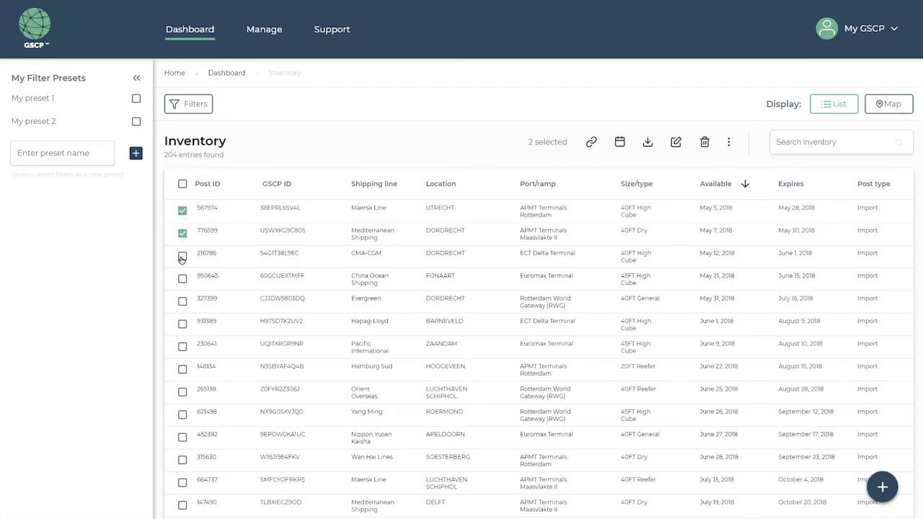
left_click(182, 253)
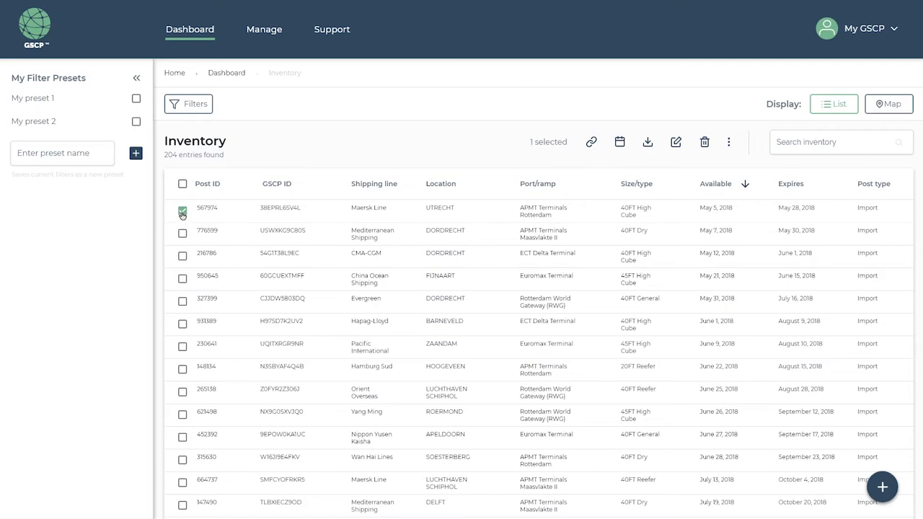
left_click(182, 212)
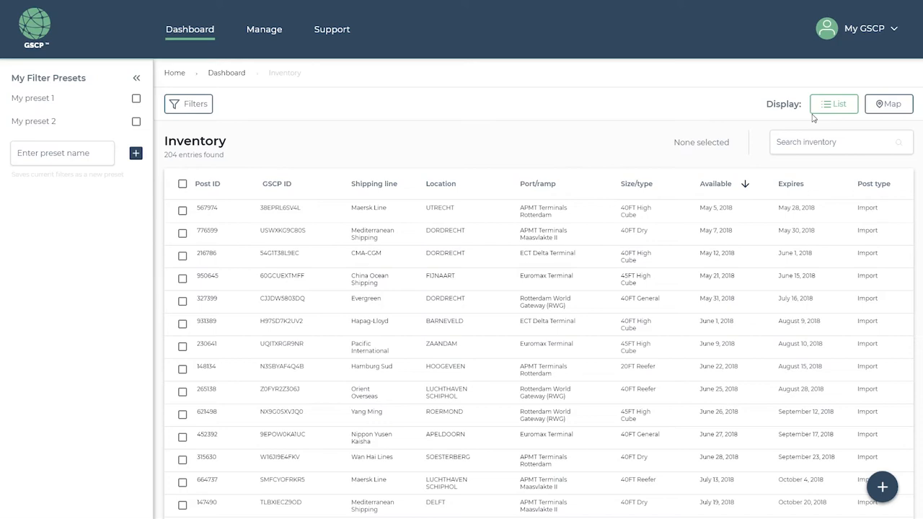
left_click(889, 103)
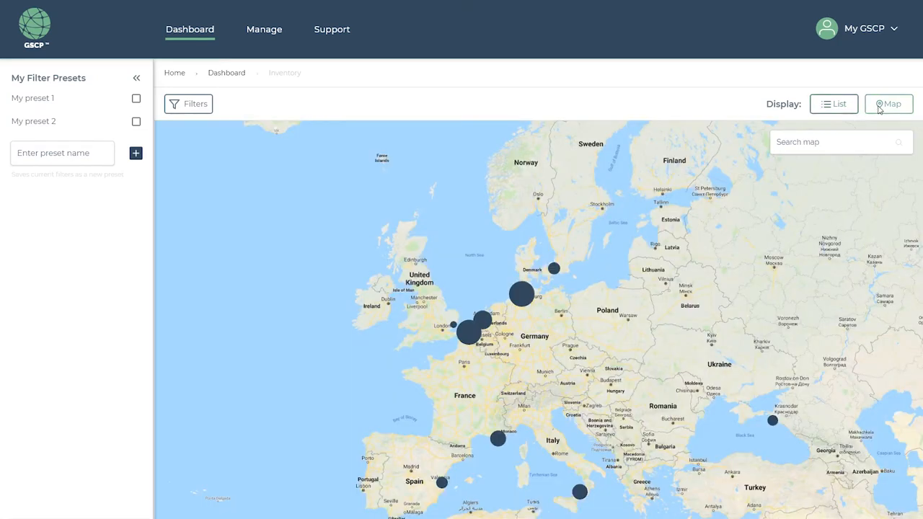
left_click(834, 104)
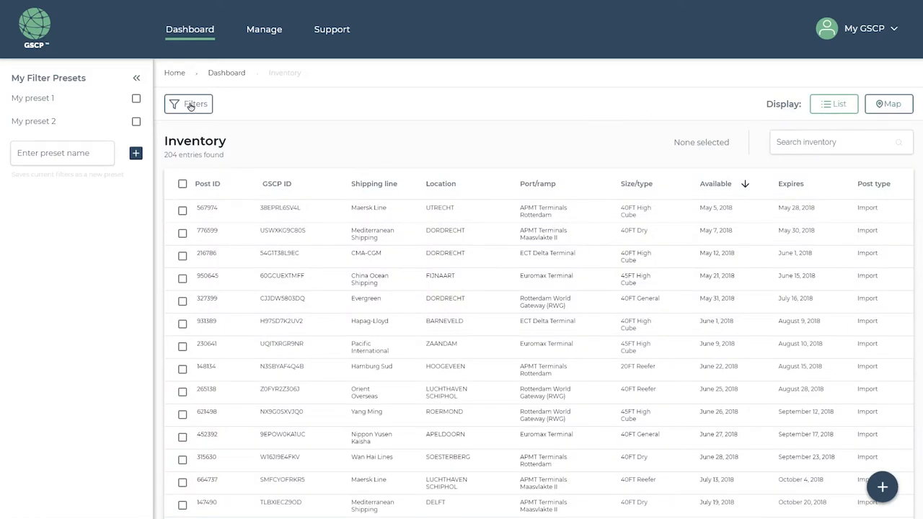
Filter the inventory by container size and save the filters as preset 'BlockShipping'
left_click(189, 104)
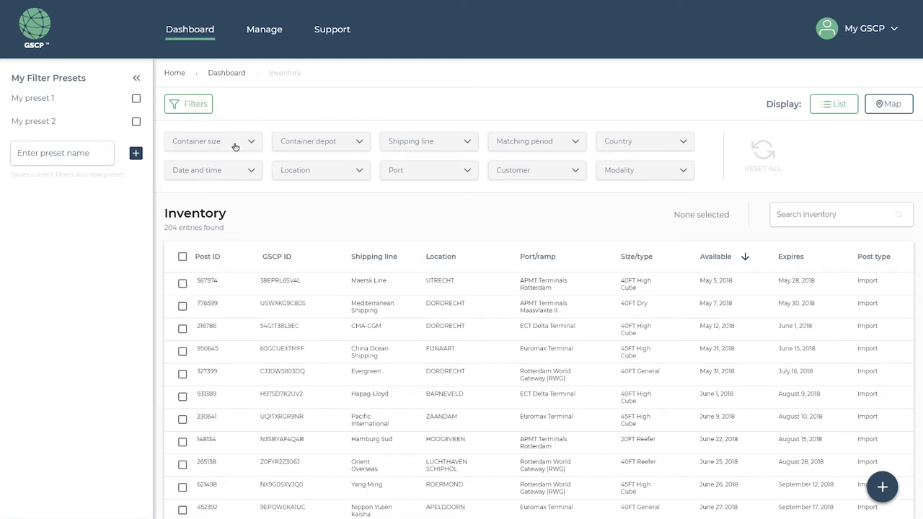
left_click(212, 141)
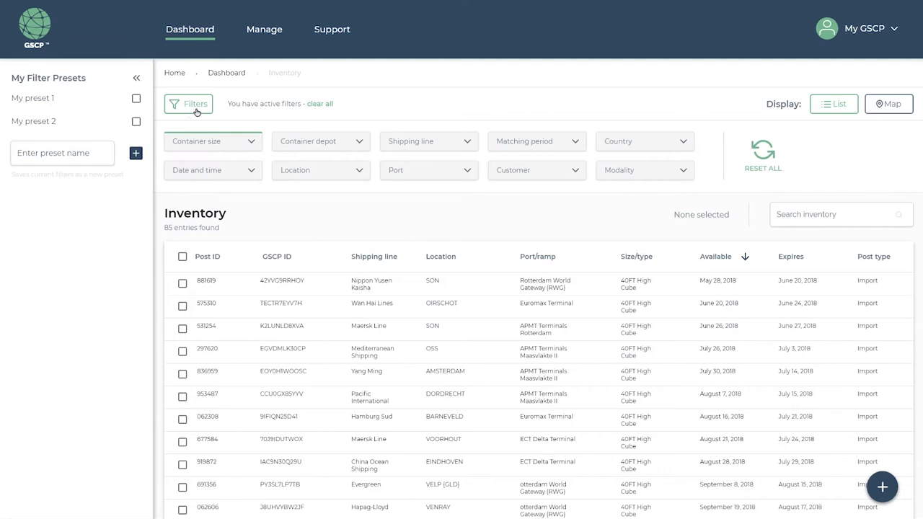
left_click(189, 103)
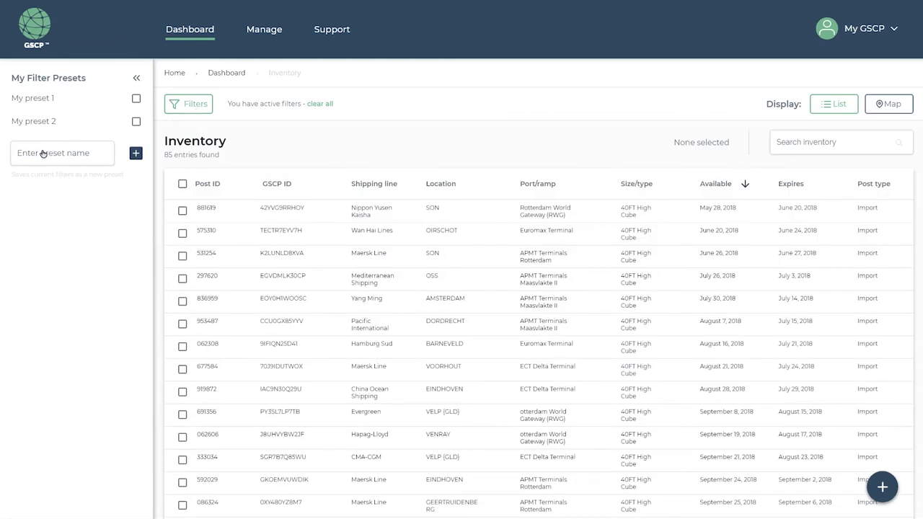
type("BlockShipping")
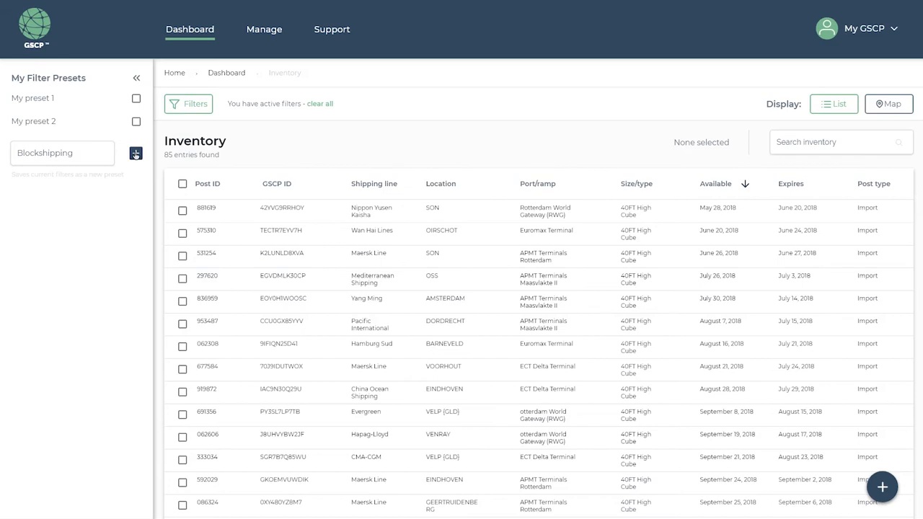
left_click(136, 153)
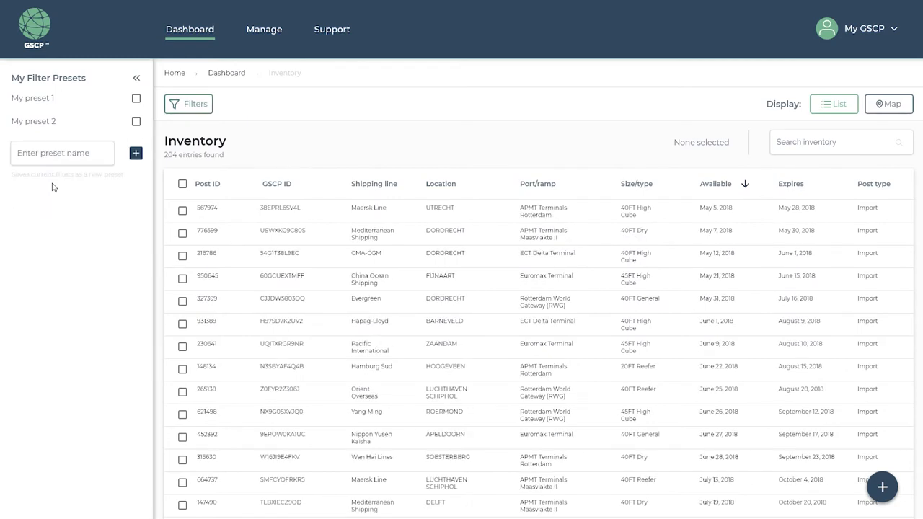
Select container 567974 in the inventory and start matching it
left_click(182, 209)
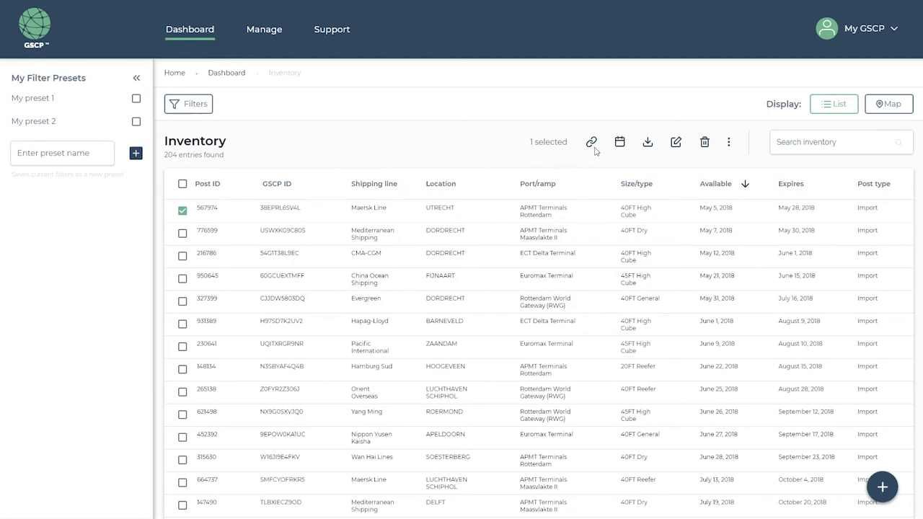
left_click(591, 142)
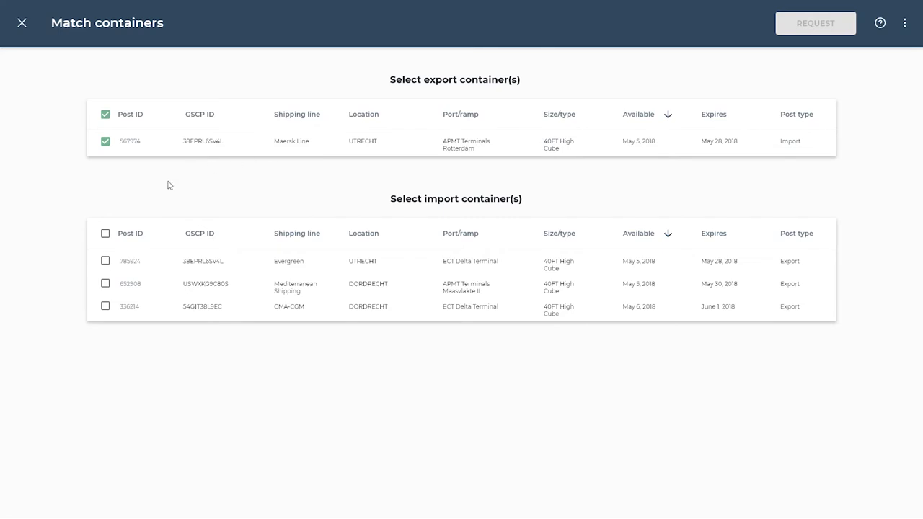
Request a match with import container 652908, commenting 'Hi. Can you do this one?…'
left_click(105, 283)
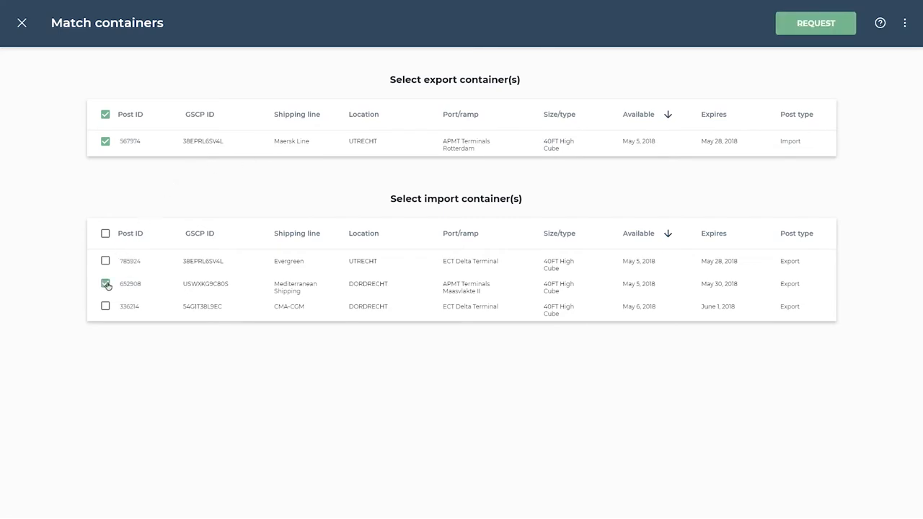
left_click(105, 284)
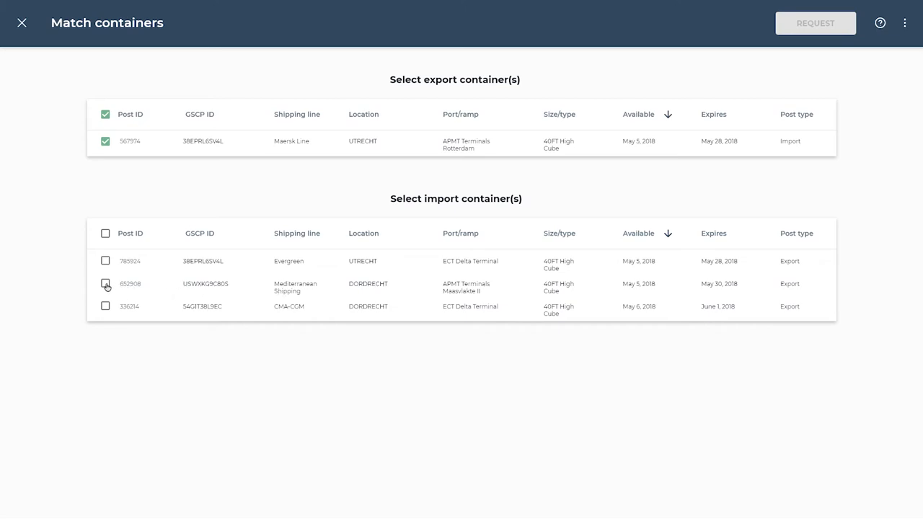
left_click(106, 284)
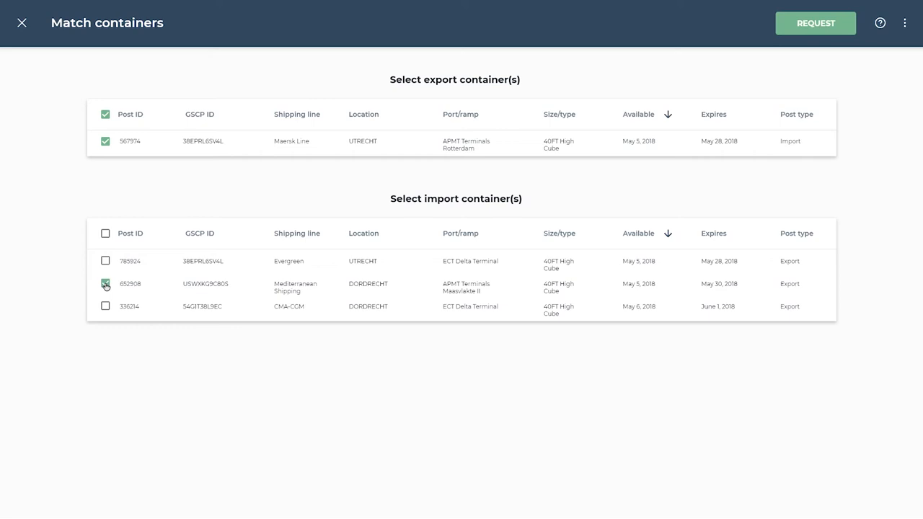
left_click(106, 283)
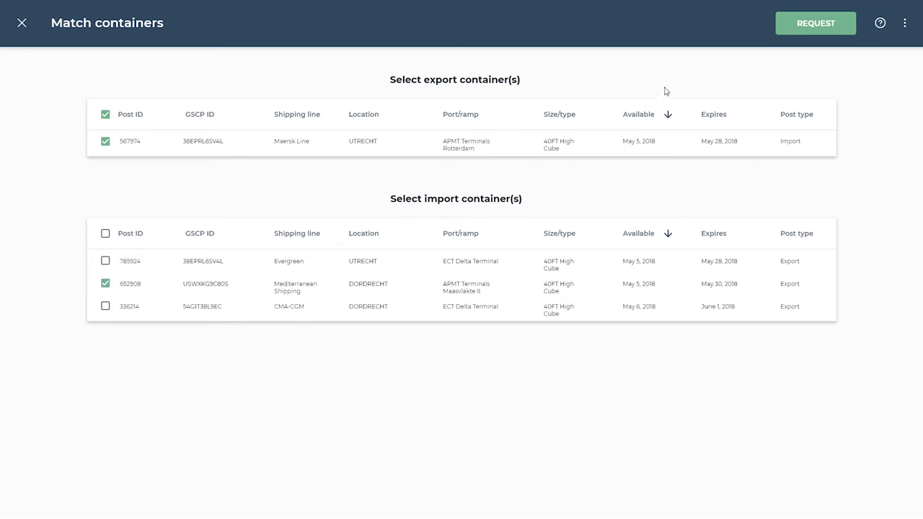
left_click(816, 23)
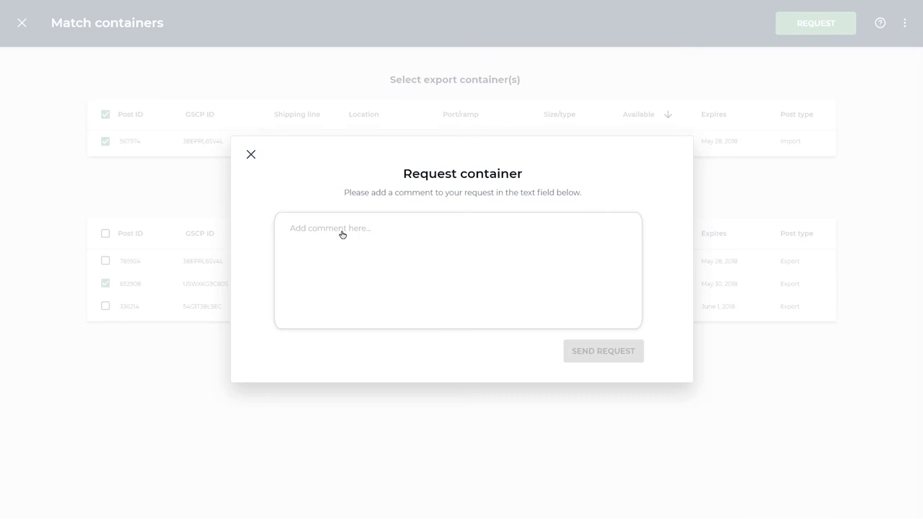
type("Hi. Can you do this one? I think it makes a lot of sense for both parties.")
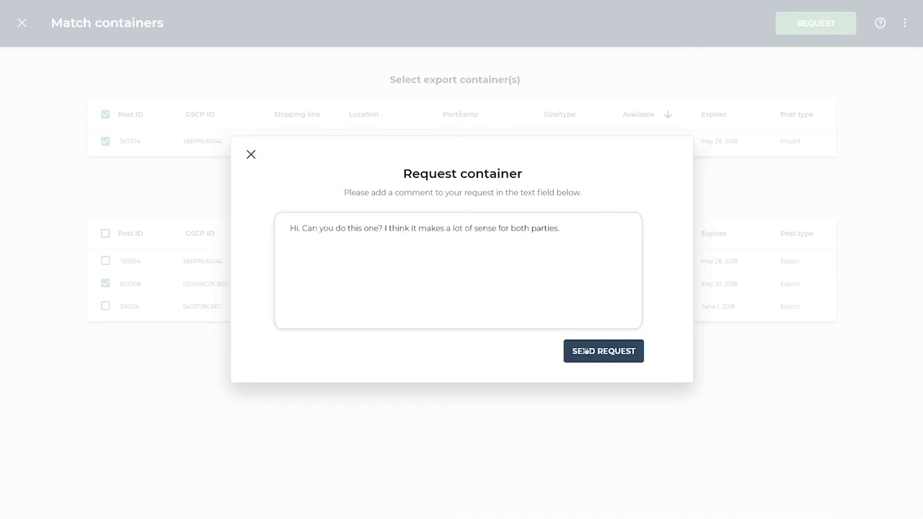
left_click(603, 351)
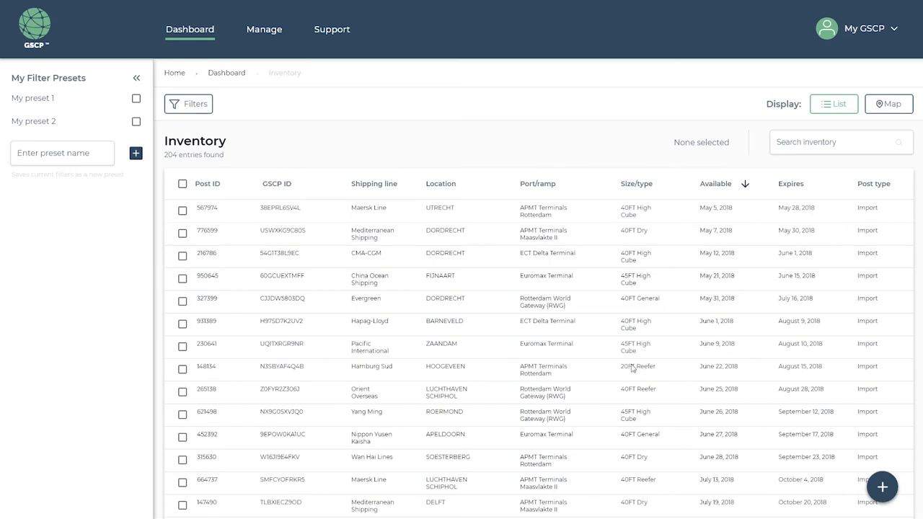
mouse_move(843, 466)
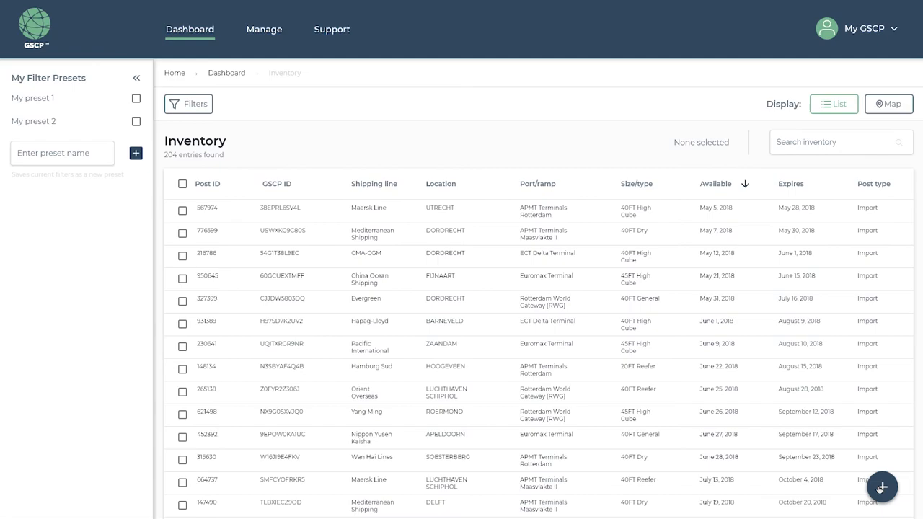
left_click(881, 487)
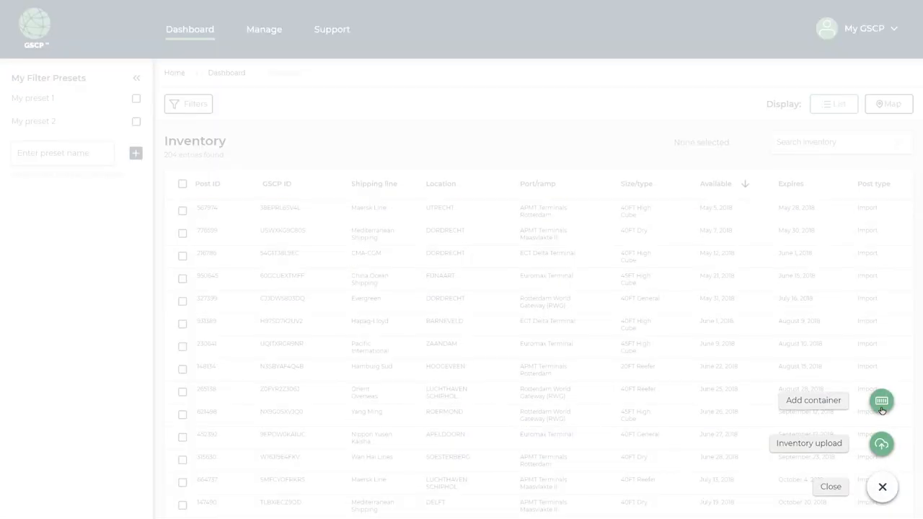
left_click(881, 400)
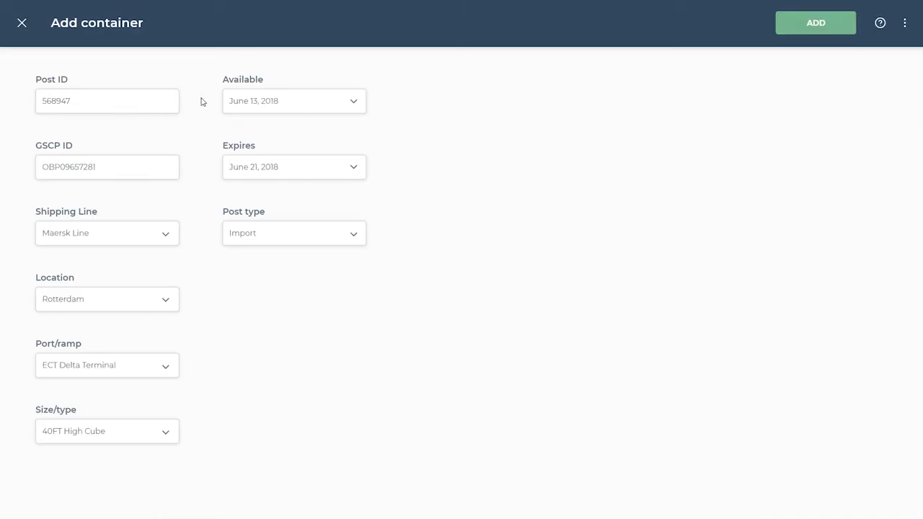
left_click(22, 23)
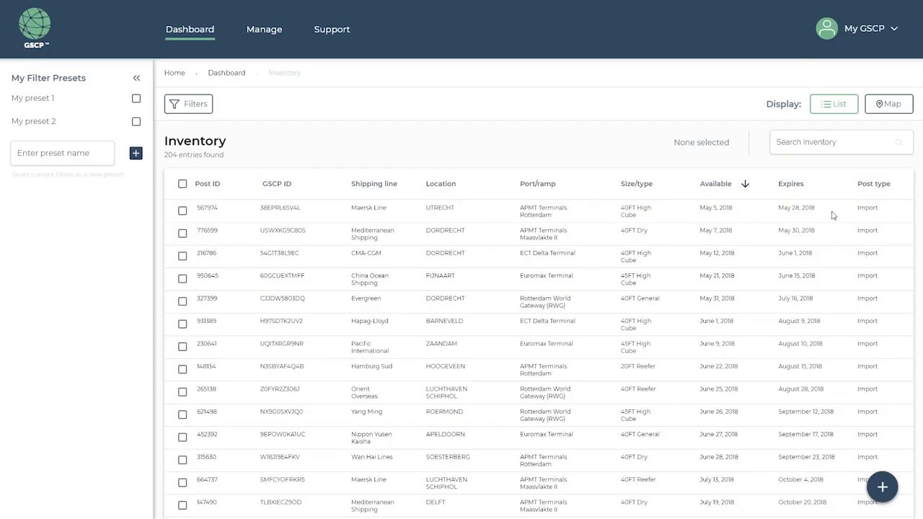
left_click(882, 487)
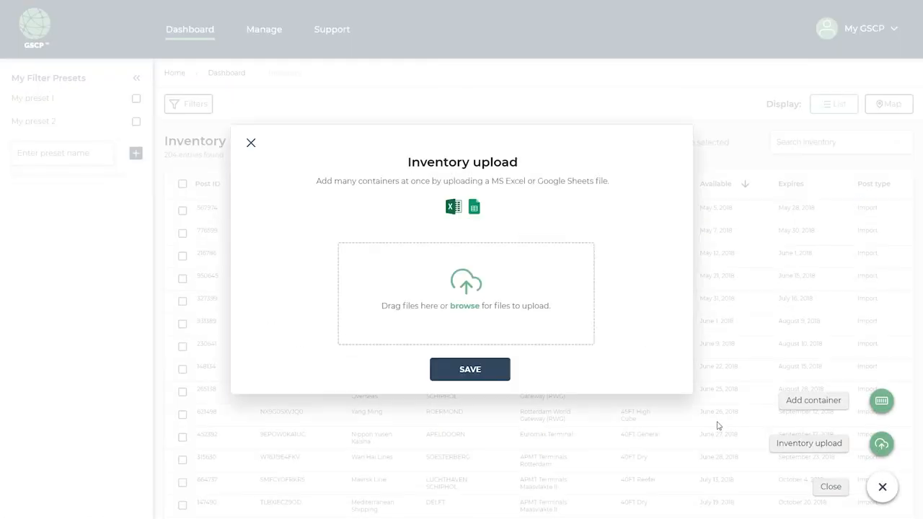
Cancel the file picker and close the Inventory upload dialog without uploading anything
left_click(465, 305)
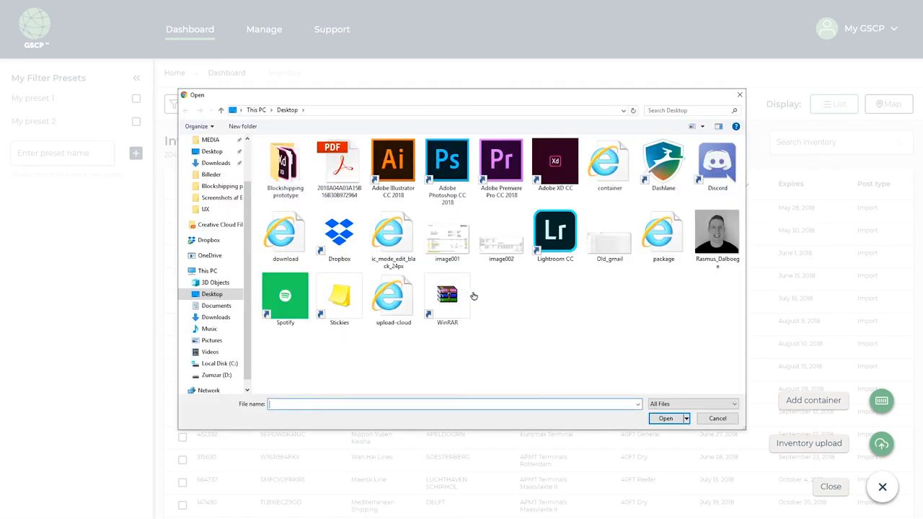
left_click(717, 418)
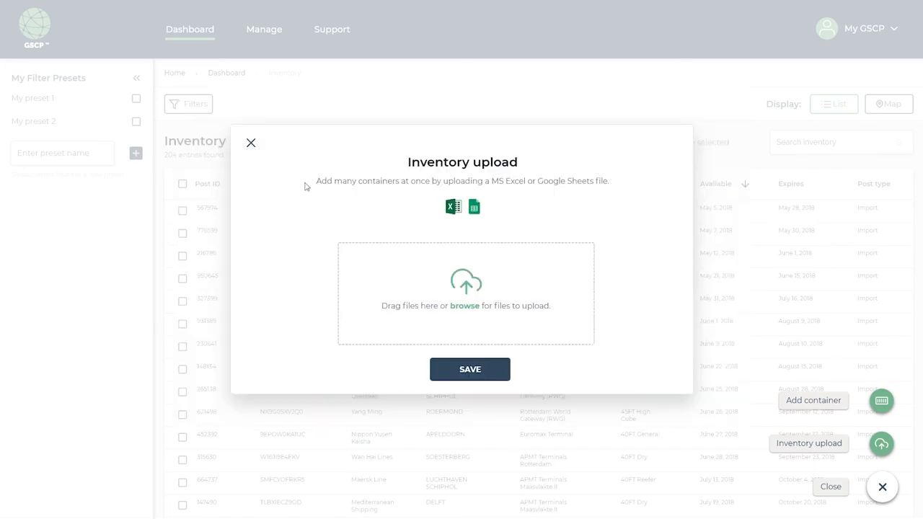
left_click(251, 142)
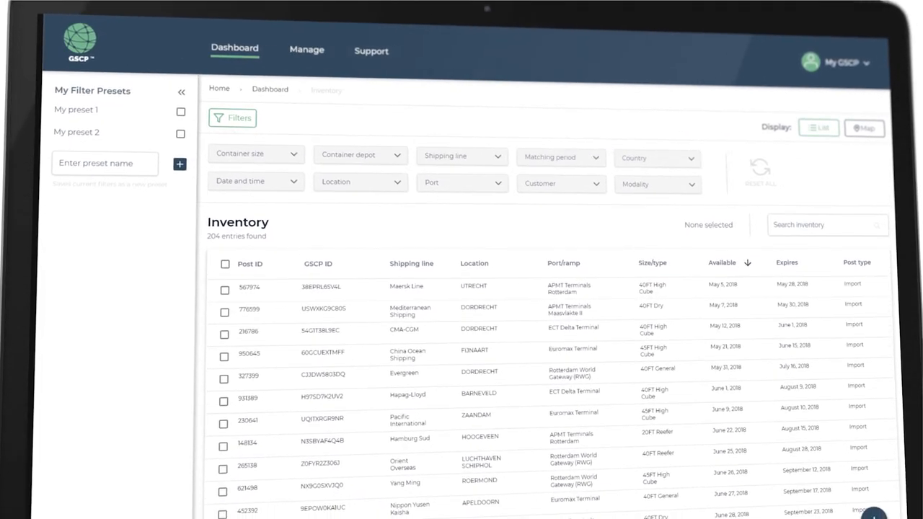
scroll("down", 3)
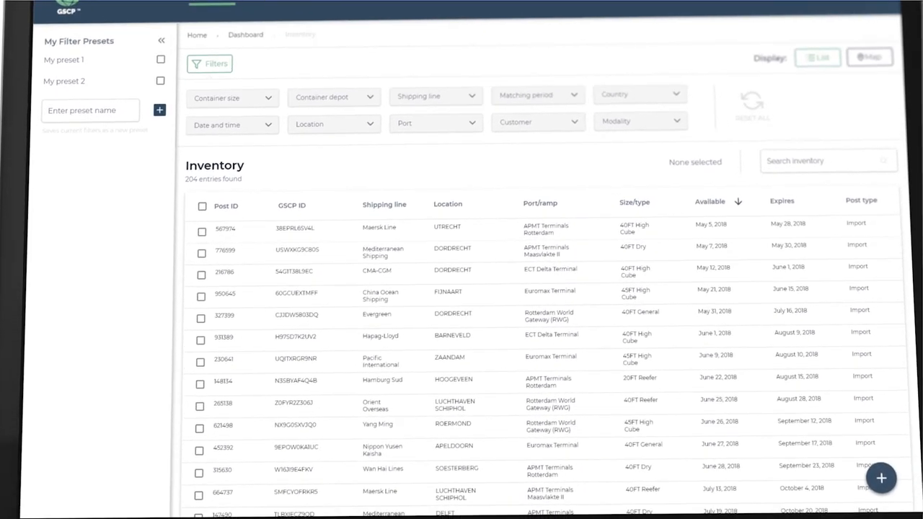
scroll("down", 3)
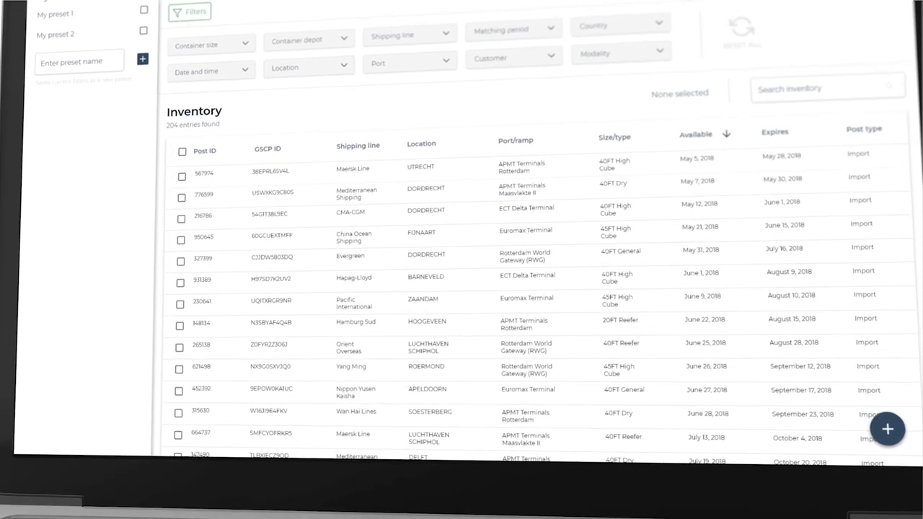